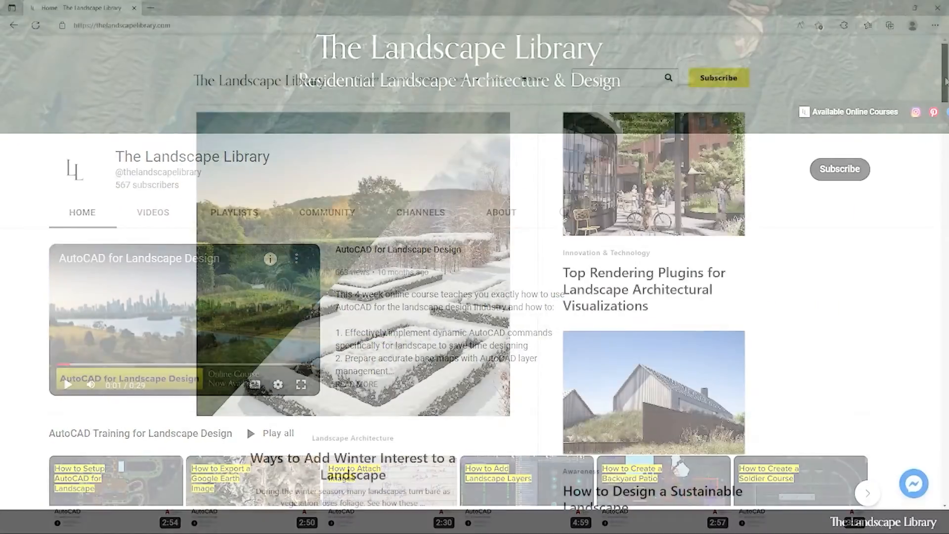
- Open the AutoCAD for Landscape Design course page and scroll down to Course Overview
scroll("down", 3)
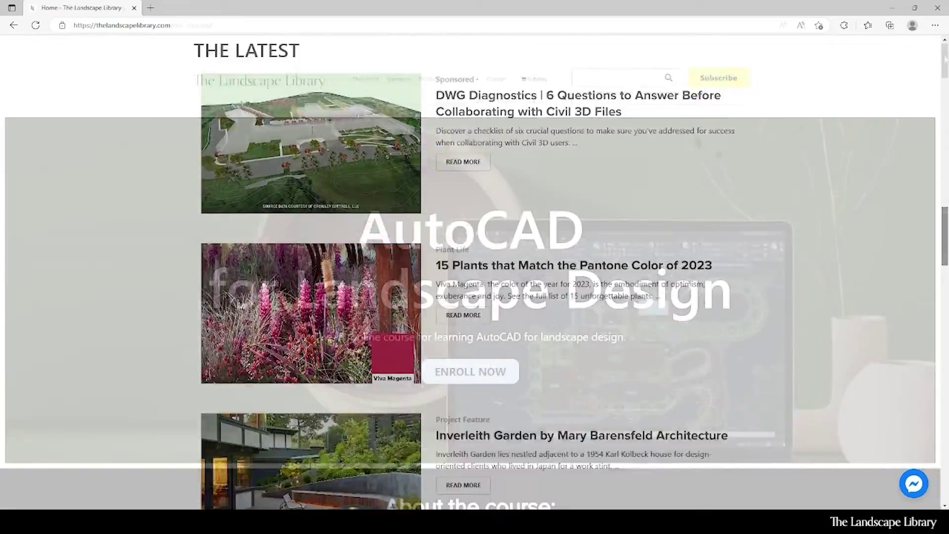
left_click(471, 372)
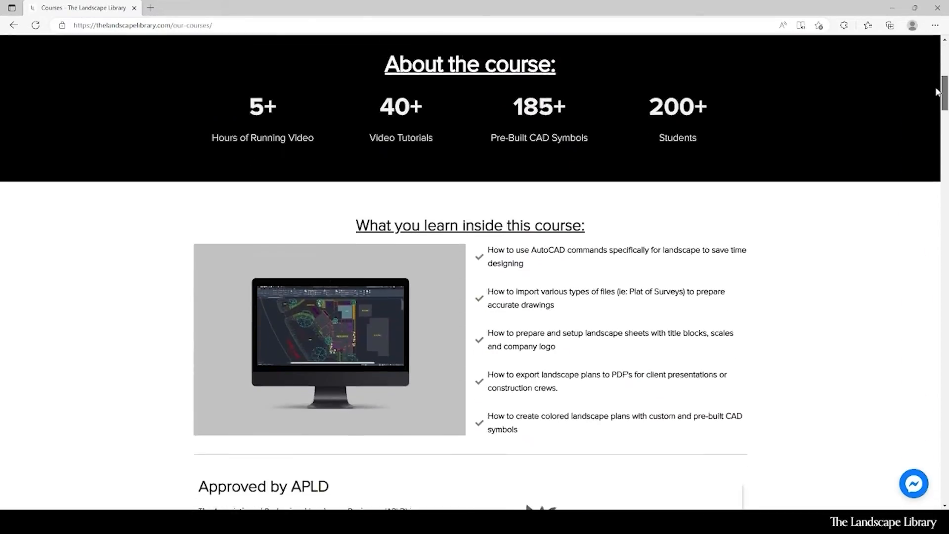
scroll("down", 3)
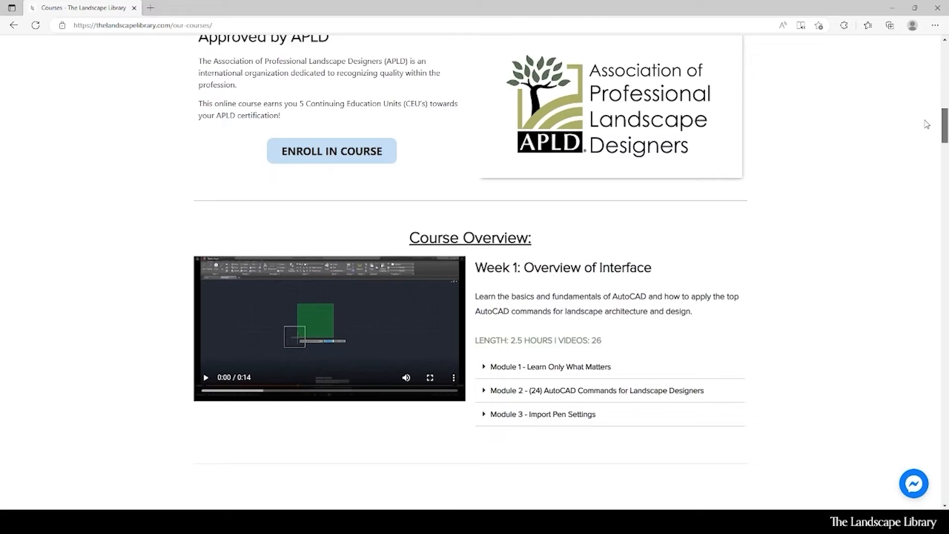
scroll("down", 3)
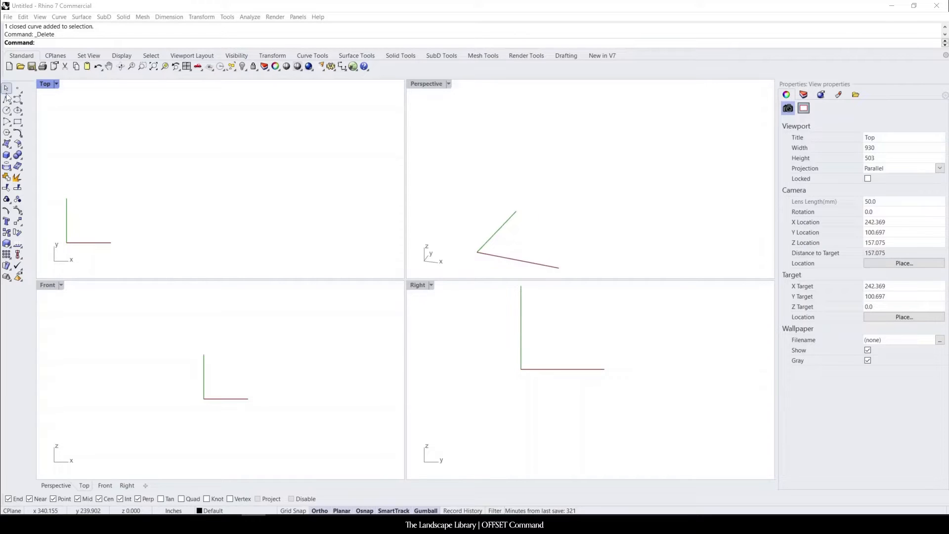
mouse_move(298, 188)
type("Line")
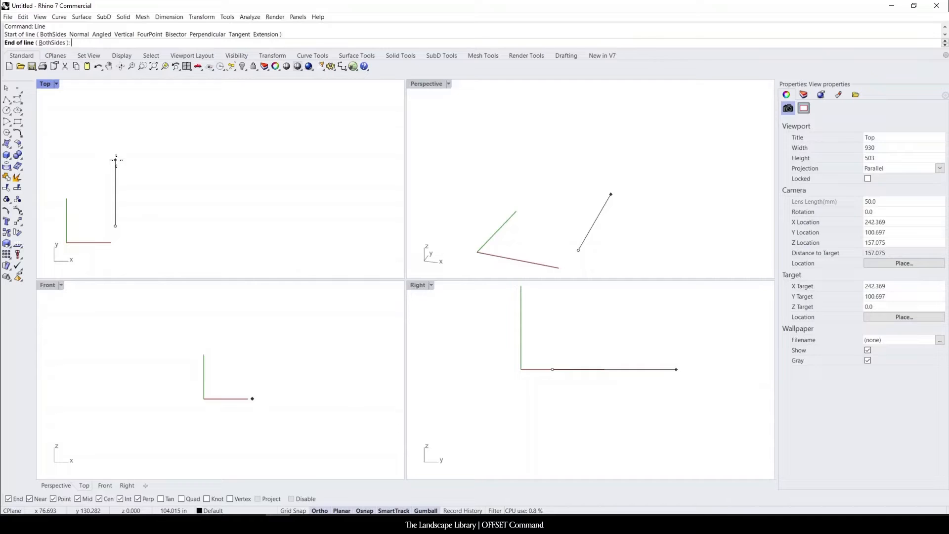
- Finish the 10-foot vertical line, then start a Polyline for the second line
type("10")
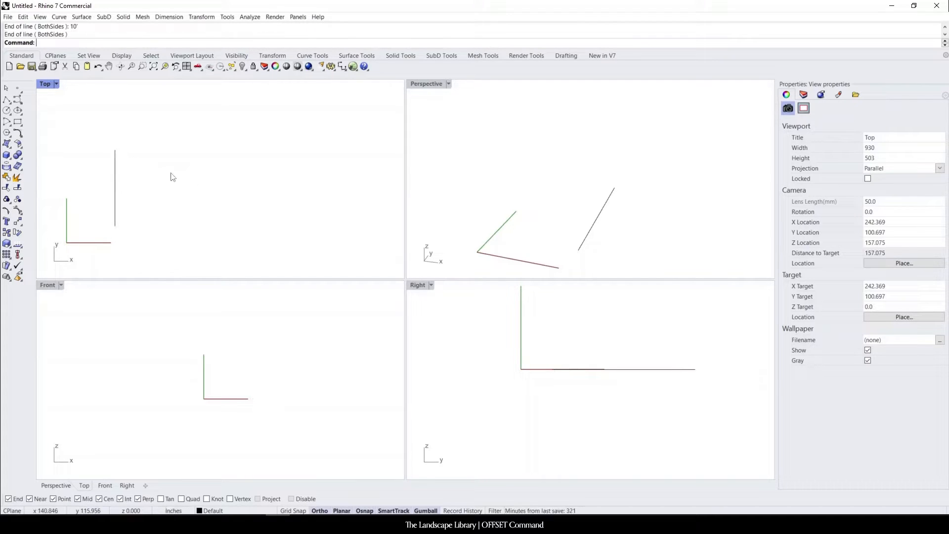
type("Poly")
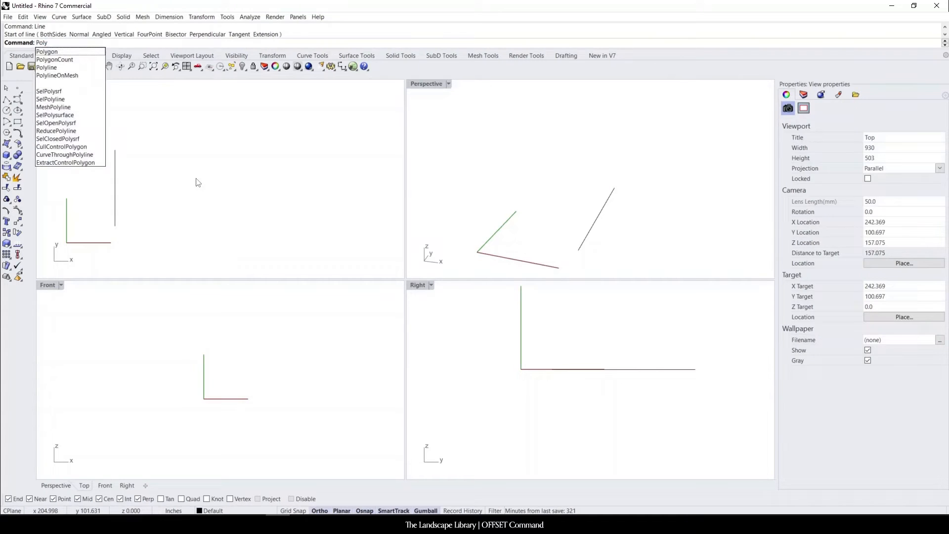
left_click(47, 67)
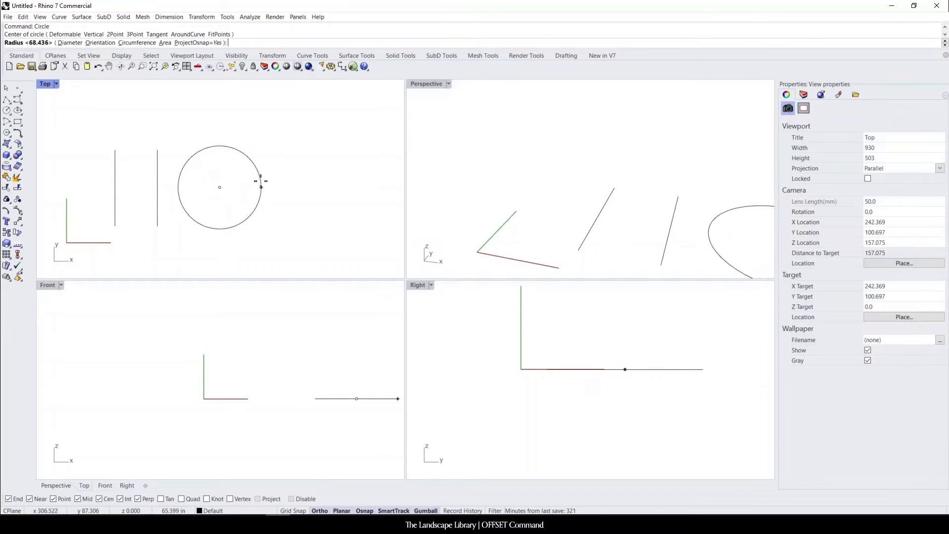
- Set the circle's radius, place the ellipse, and nudge it closer to the square
left_click(17, 122)
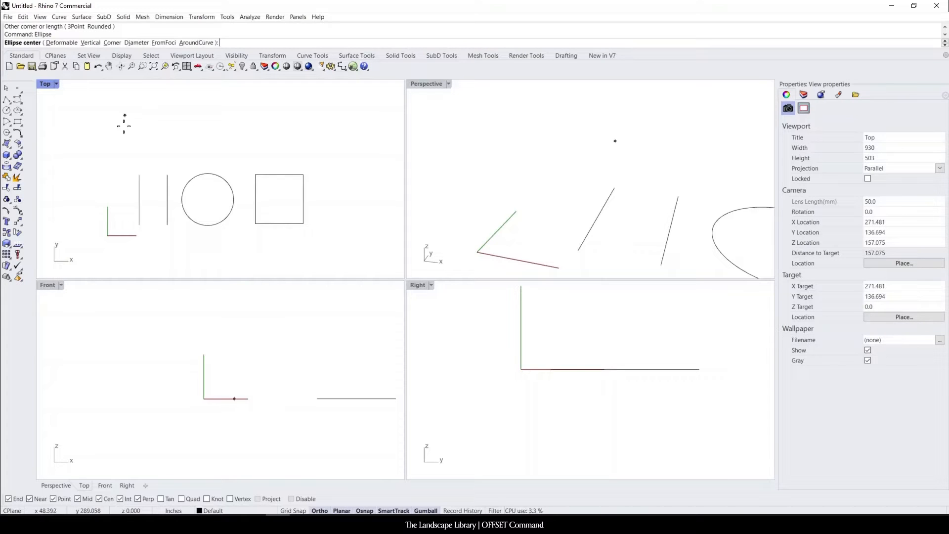
left_click(269, 172)
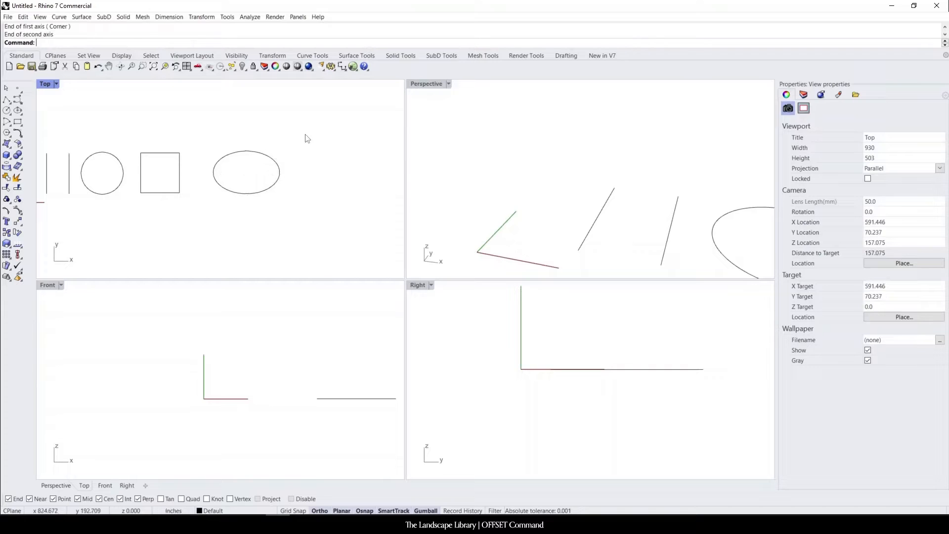
left_click(232, 173)
type("Inter")
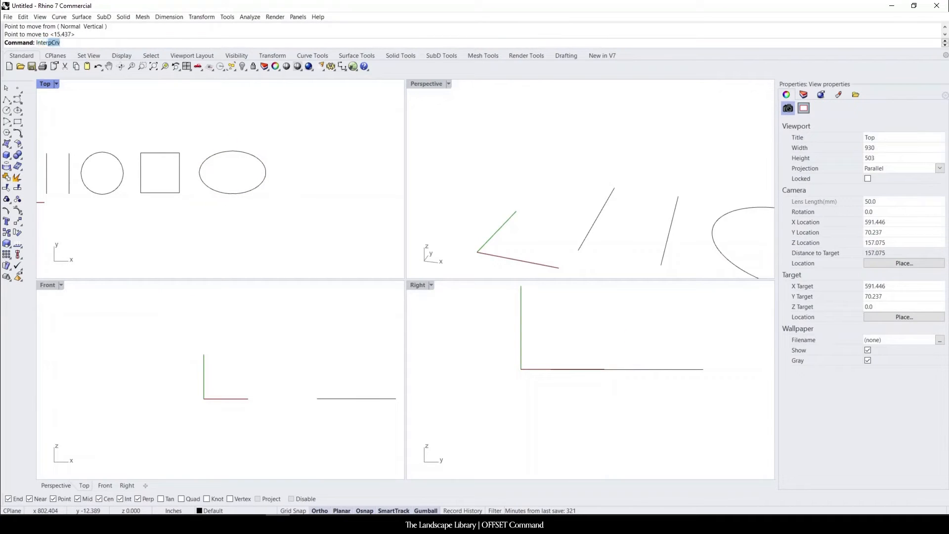
left_click(297, 187)
type("Offset")
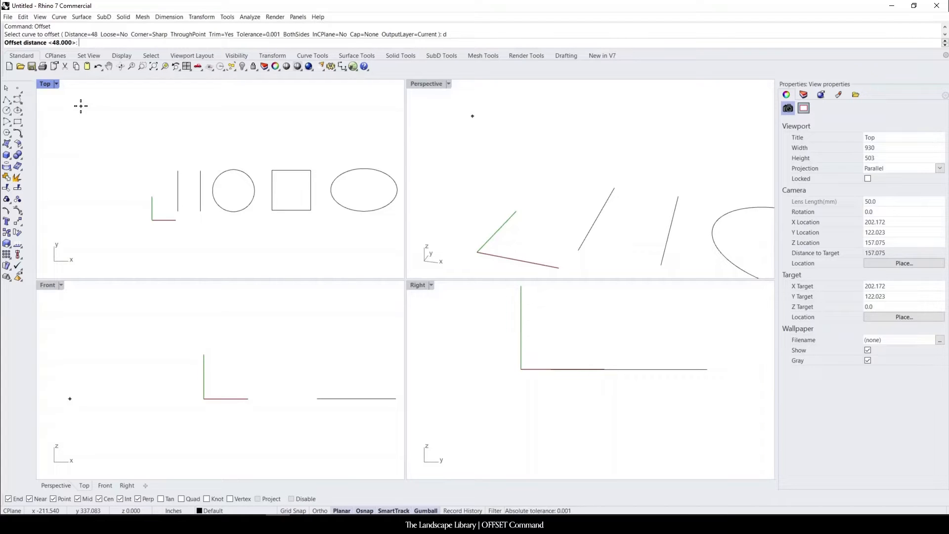
- Set the Offset distance to 48 inches
type("48")
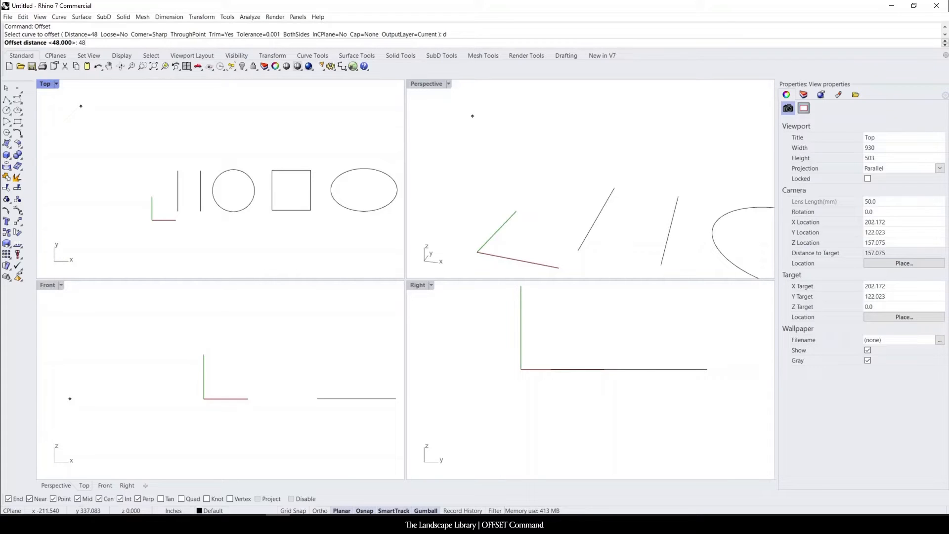
key("Enter")
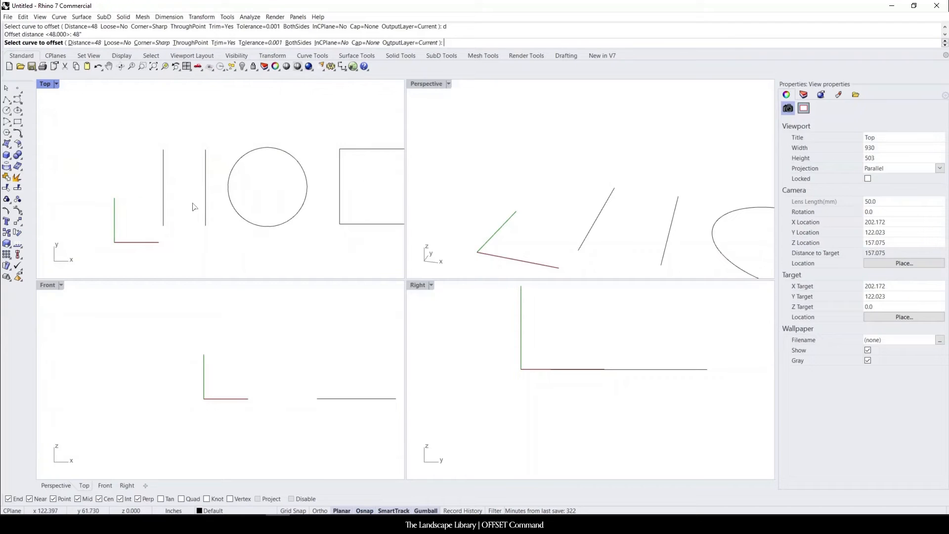
mouse_move(165, 198)
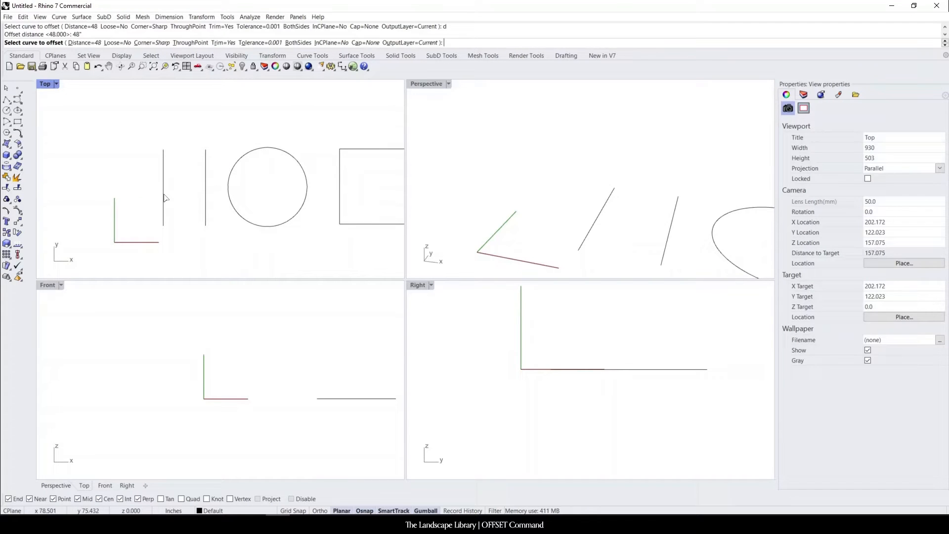
- Offset the first vertical line 48 inches to its left
left_click(163, 188)
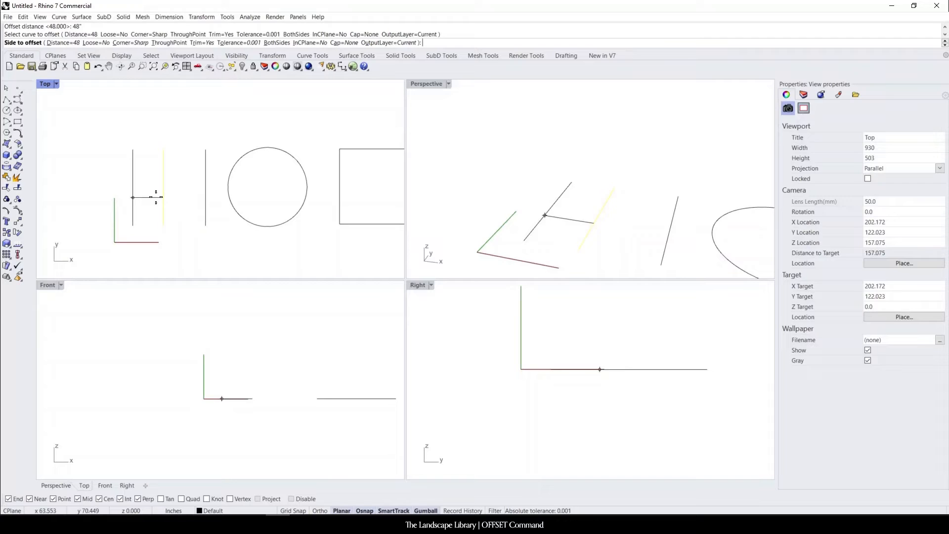
left_click(155, 198)
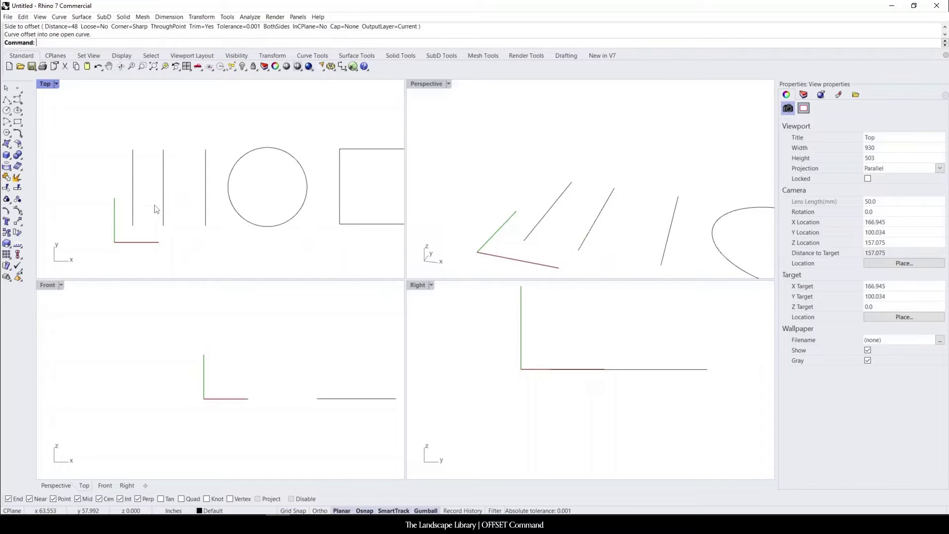
mouse_move(119, 217)
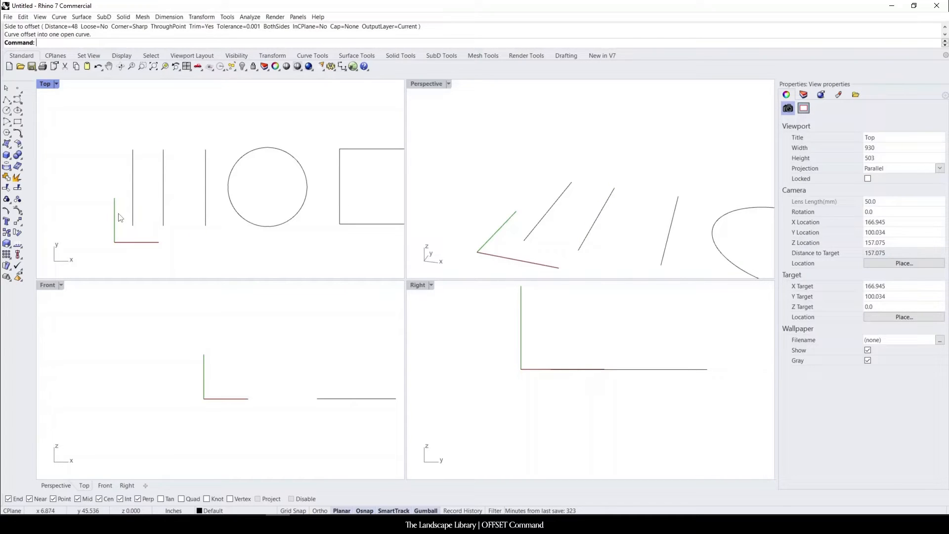
mouse_move(207, 202)
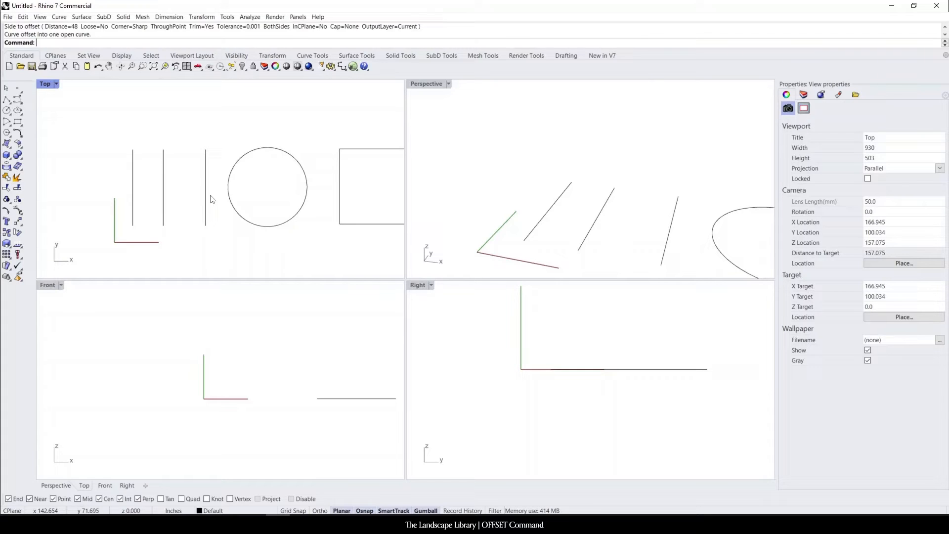
- Offset the second vertical line 48 inches to its right, beside the circle
left_click(205, 185)
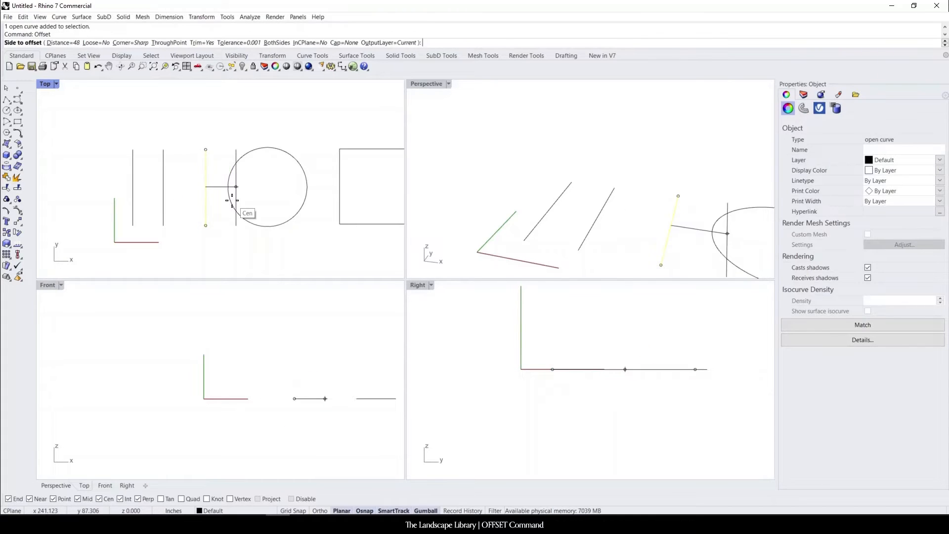
mouse_move(242, 196)
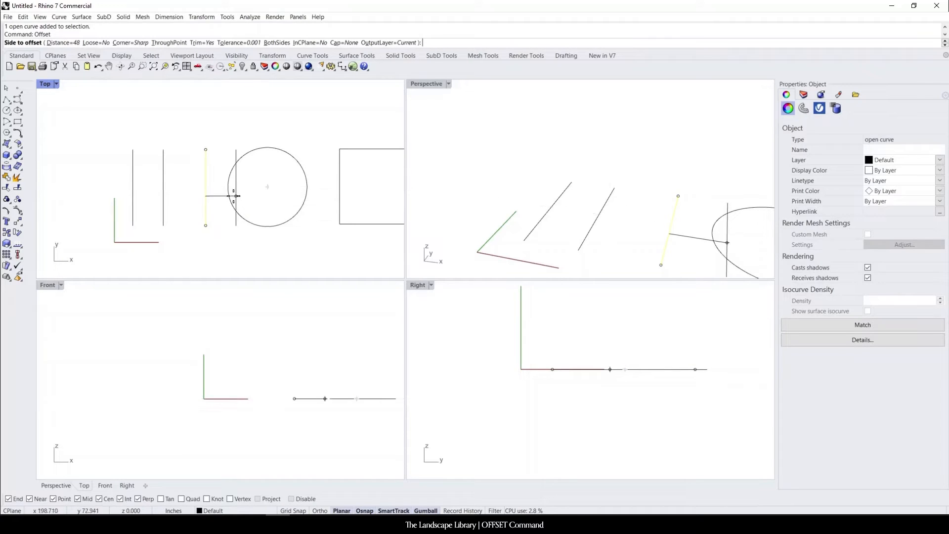
left_click(233, 196)
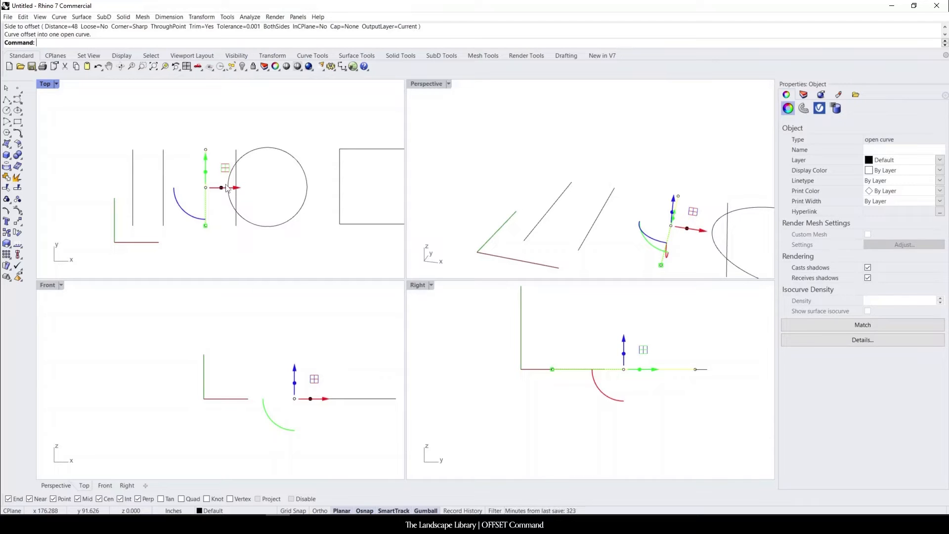
mouse_move(283, 177)
type("Offset")
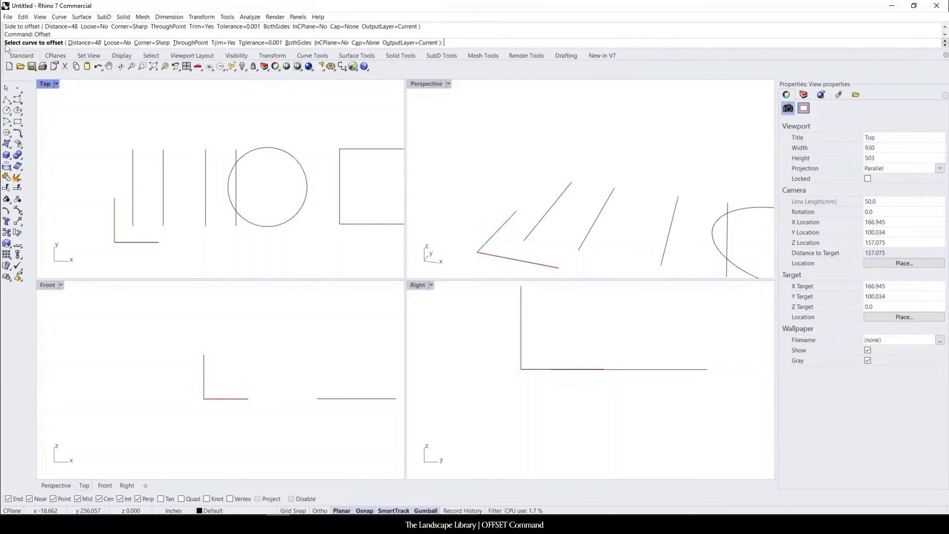
mouse_move(270, 151)
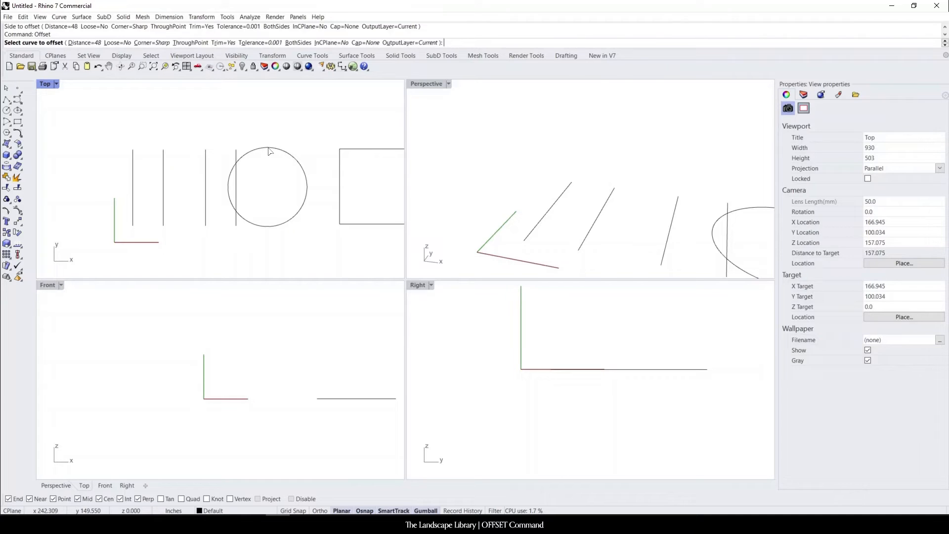
- Offset the circle 48 inches inward, making a smaller concentric circle
left_click(260, 151)
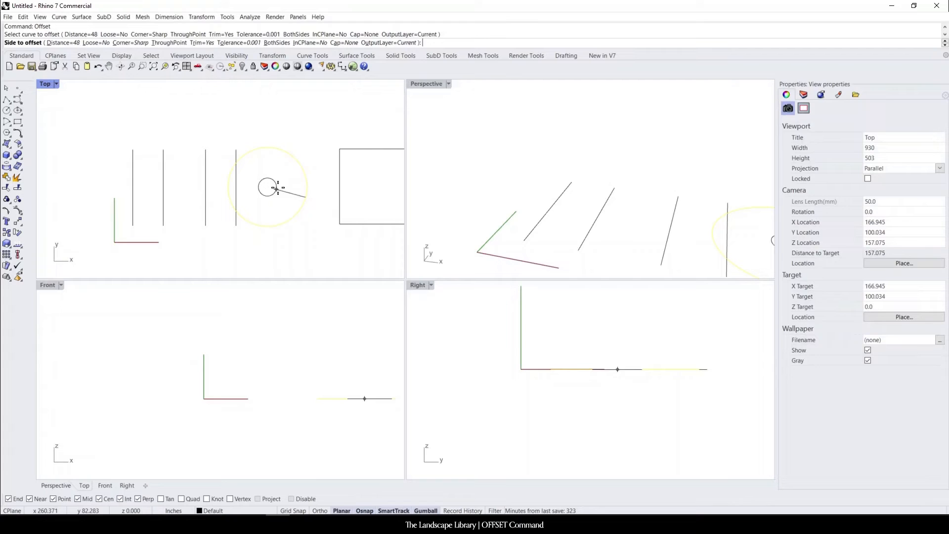
left_click(274, 110)
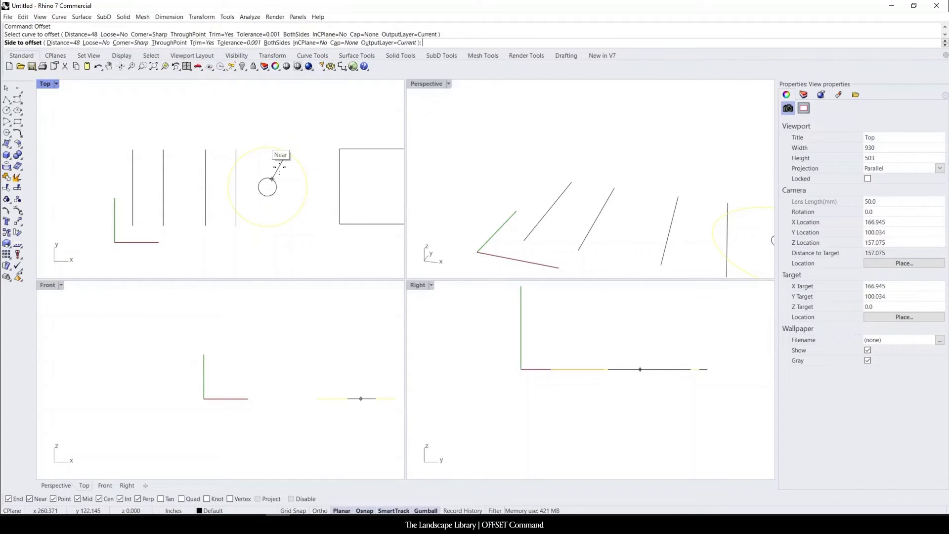
left_click(273, 179)
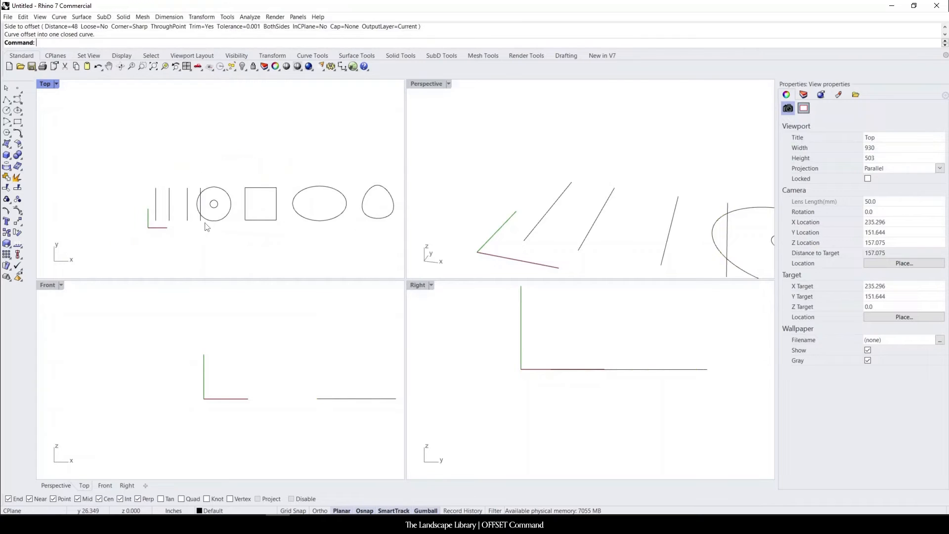
left_click(260, 204)
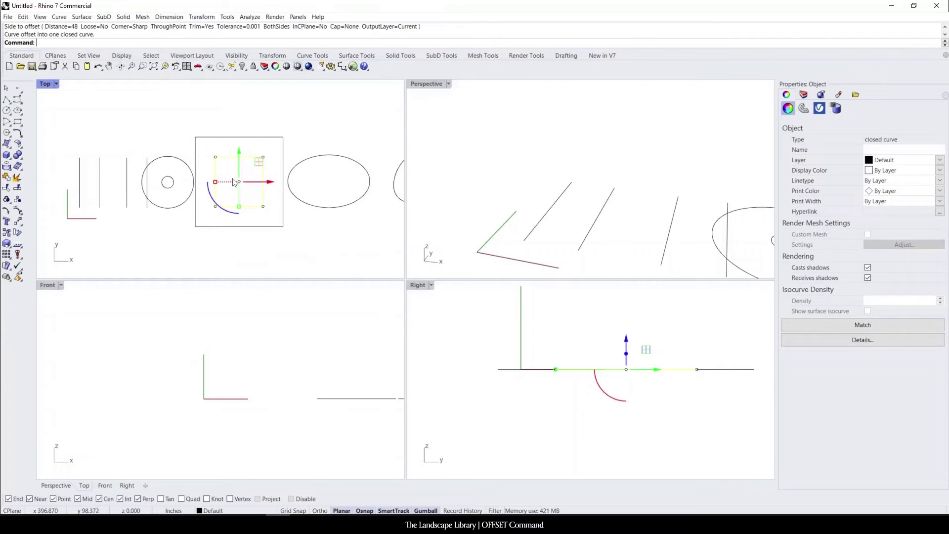
mouse_move(214, 175)
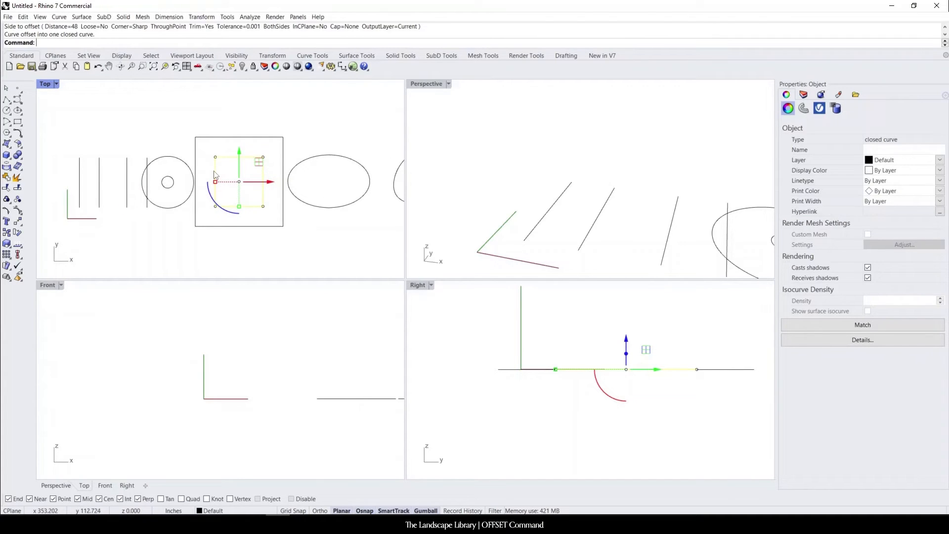
mouse_move(284, 193)
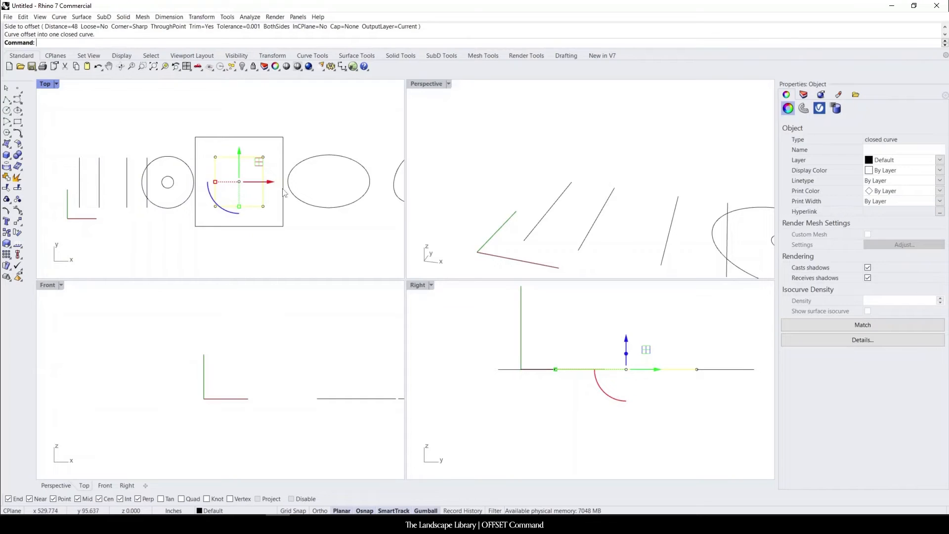
mouse_move(237, 186)
type("Line")
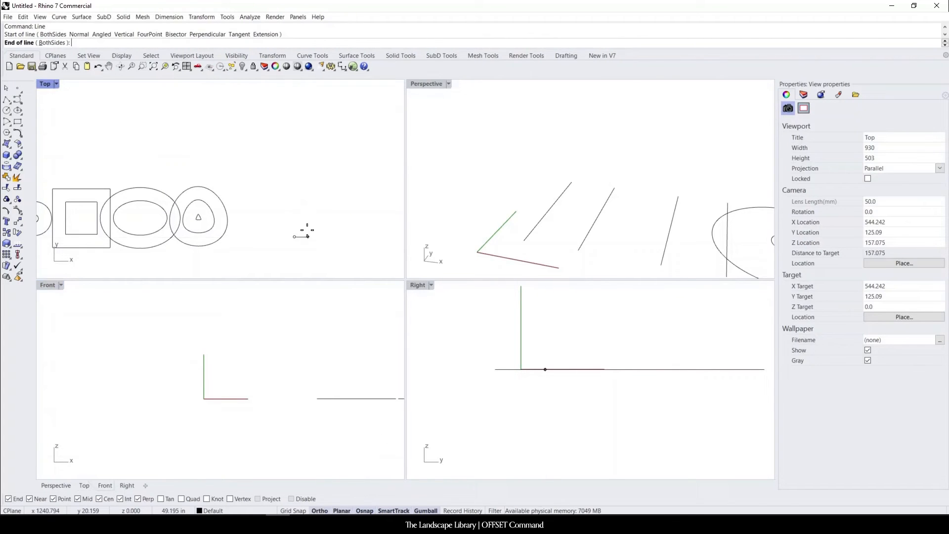
- Finish the new line and give it a 48-inch offset copy
left_click(352, 187)
type("Offset")
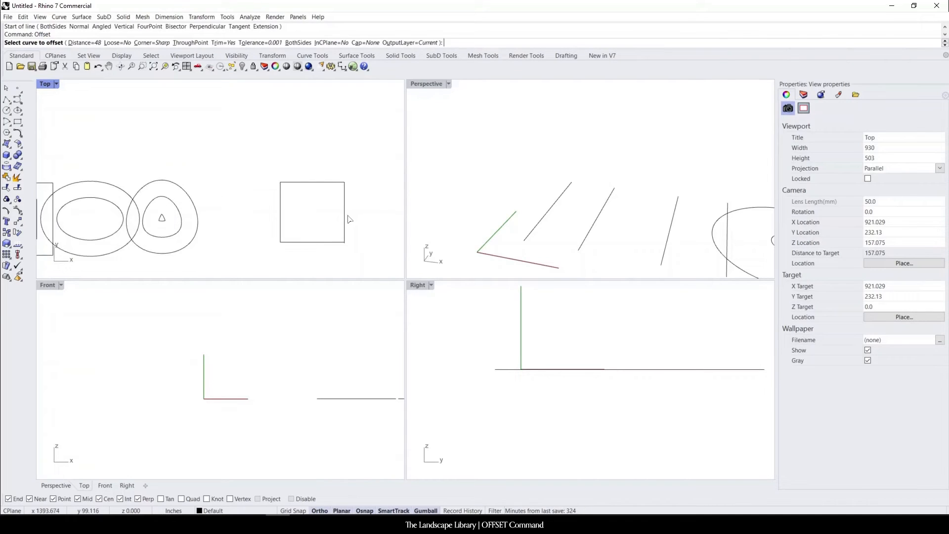
left_click(296, 201)
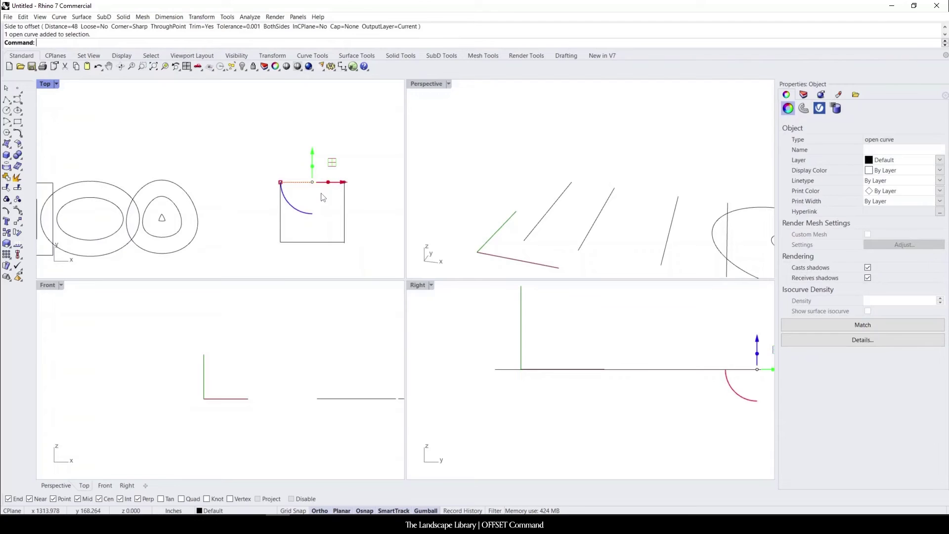
left_click(323, 212)
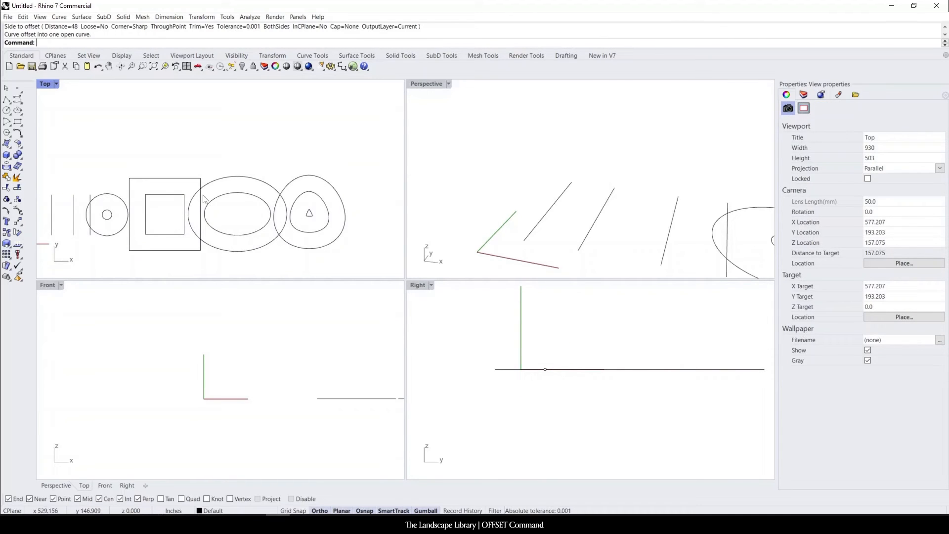
mouse_move(181, 203)
type("Offset")
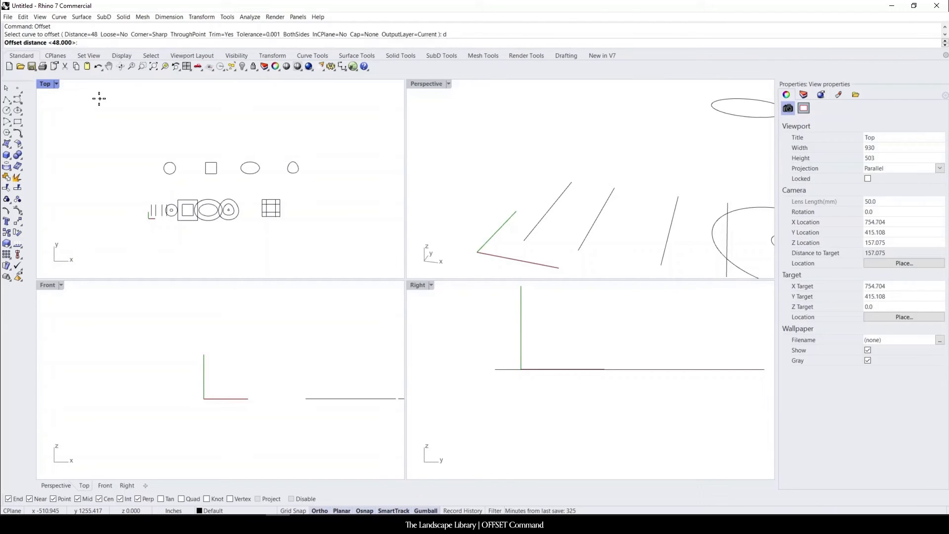
- Offset the upper circle 24 inches on both sides
type("24")
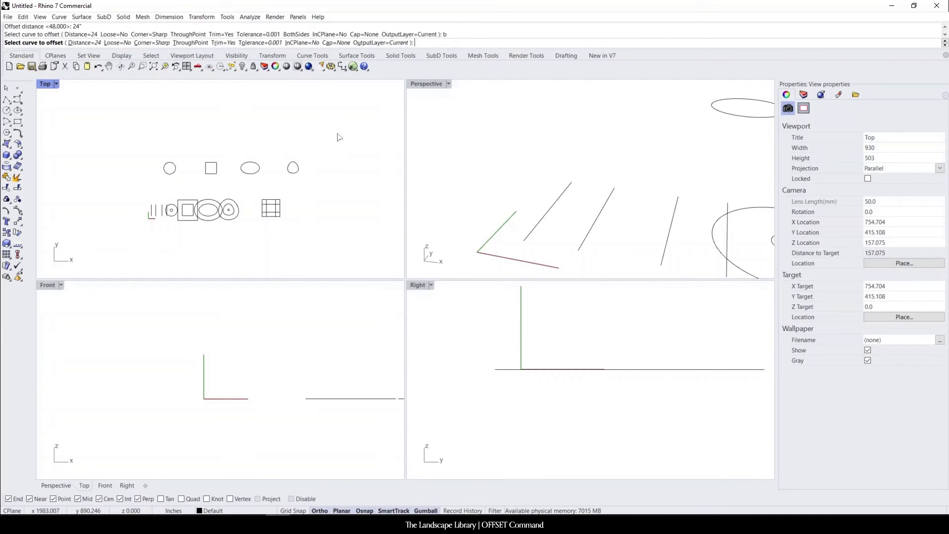
left_click(112, 161)
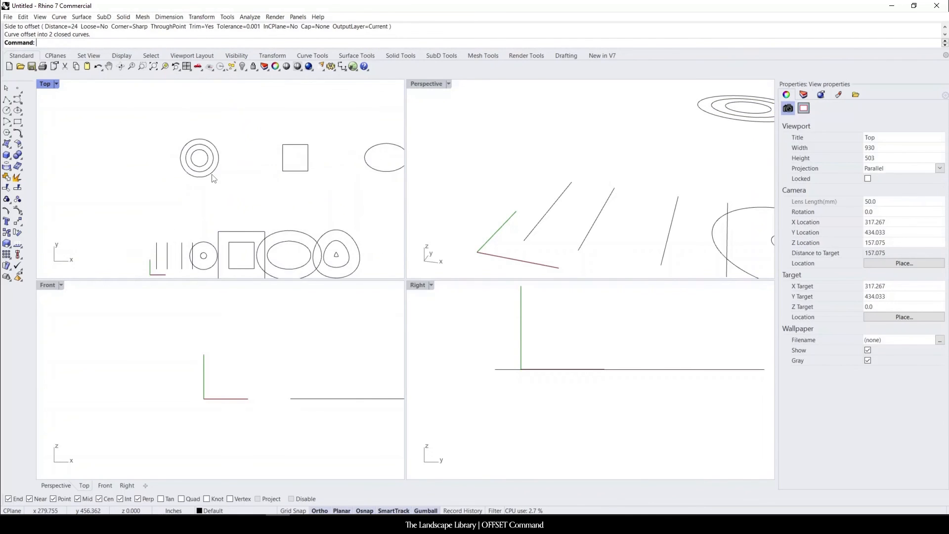
left_click(293, 157)
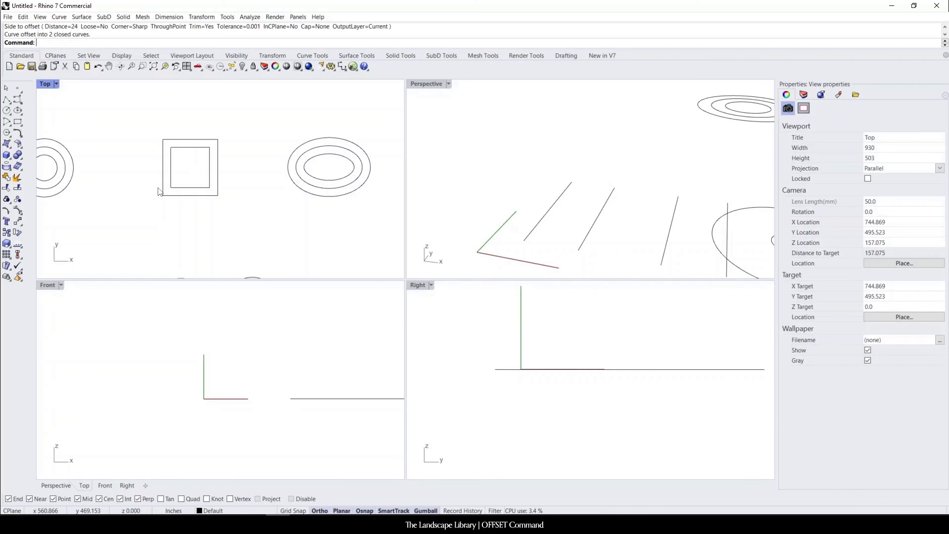
mouse_move(236, 170)
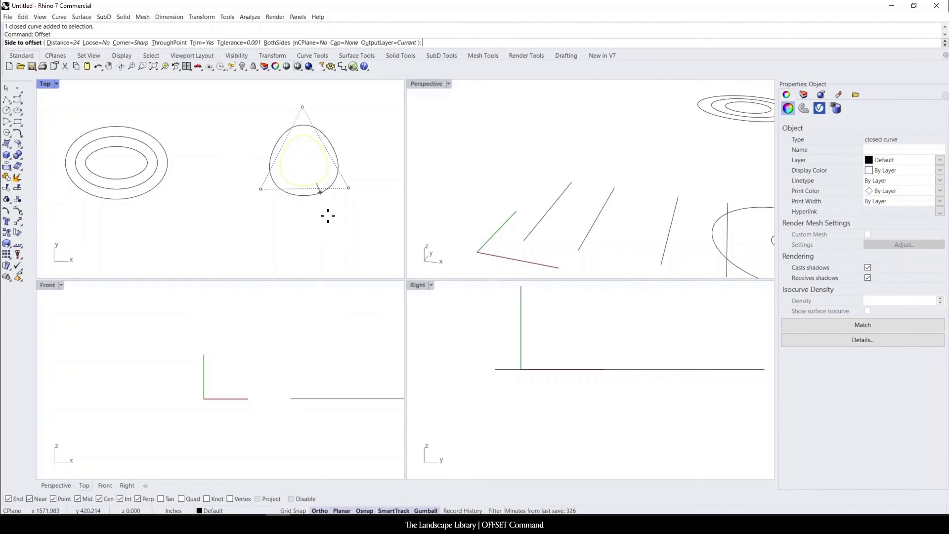
mouse_move(322, 209)
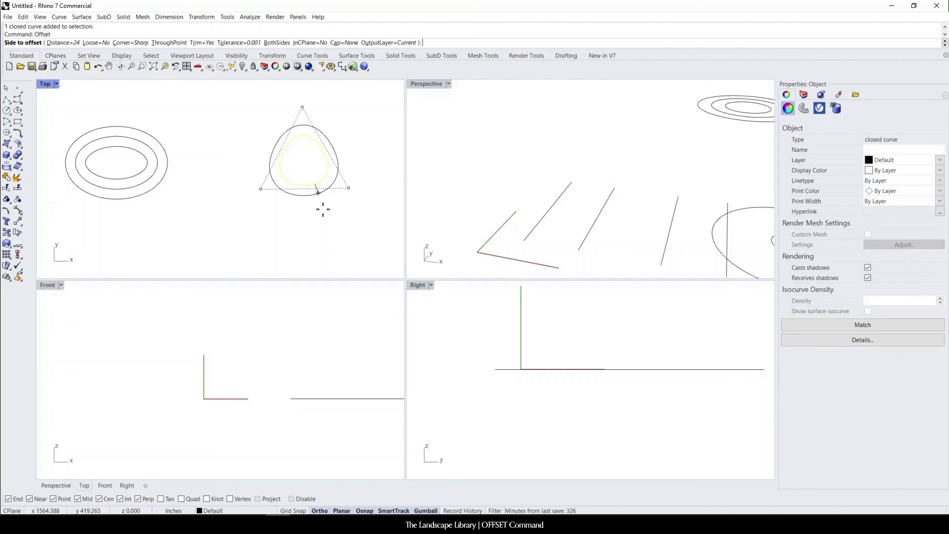